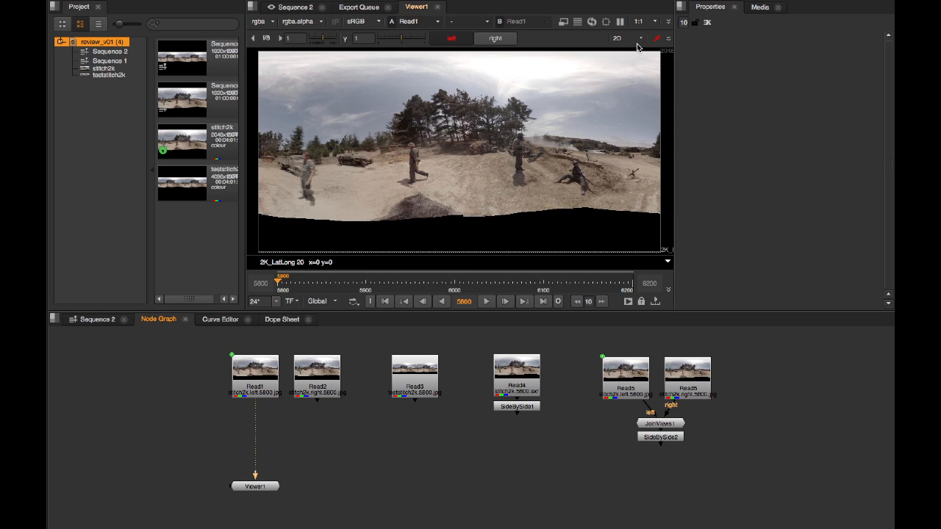
pyautogui.moveTo(656, 47)
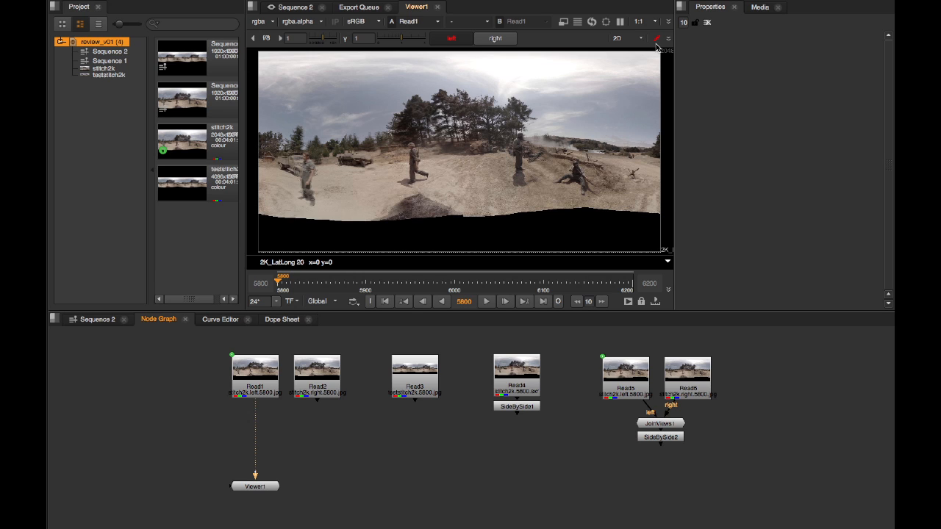
pyautogui.moveTo(536, 251)
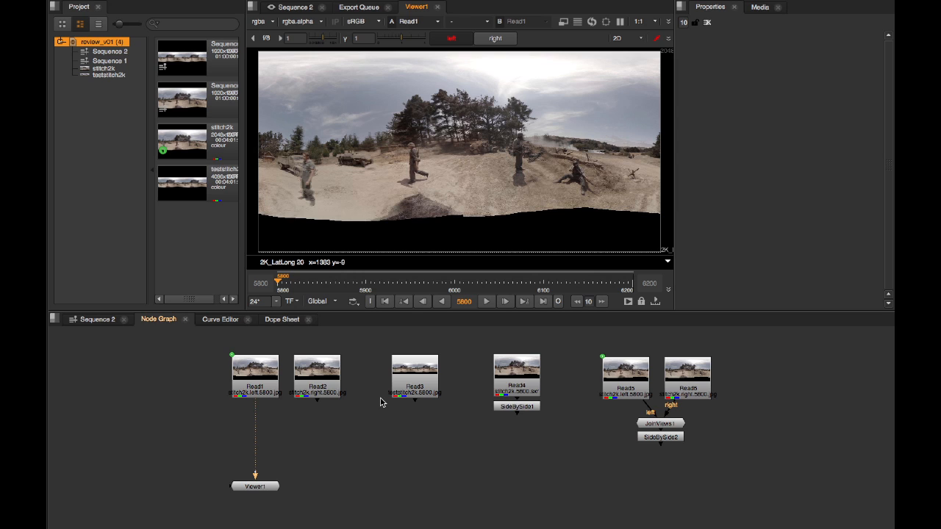
pyautogui.moveTo(270, 405)
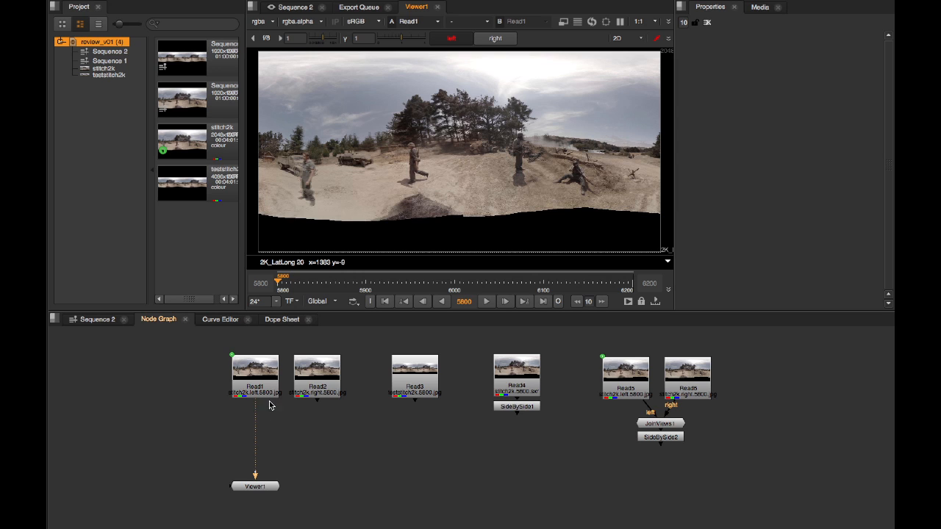
pyautogui.moveTo(236, 465)
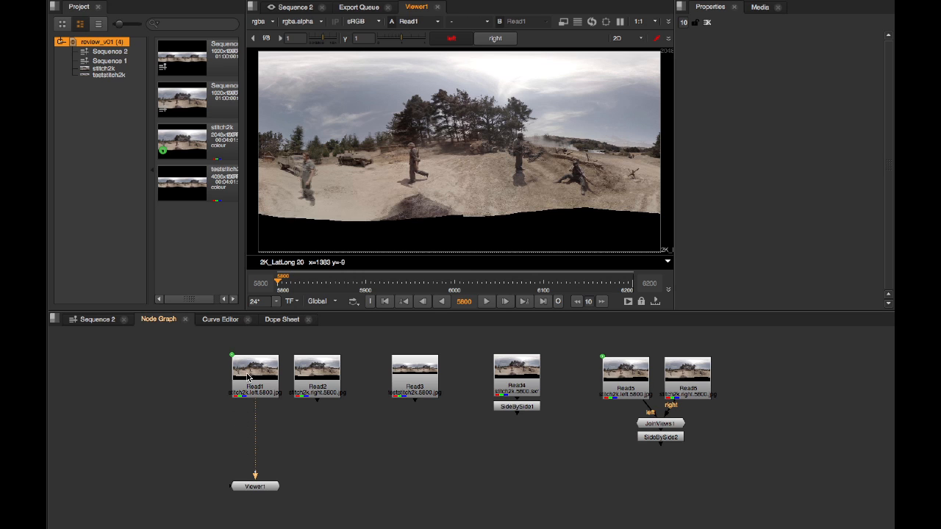
pyautogui.moveTo(514, 186)
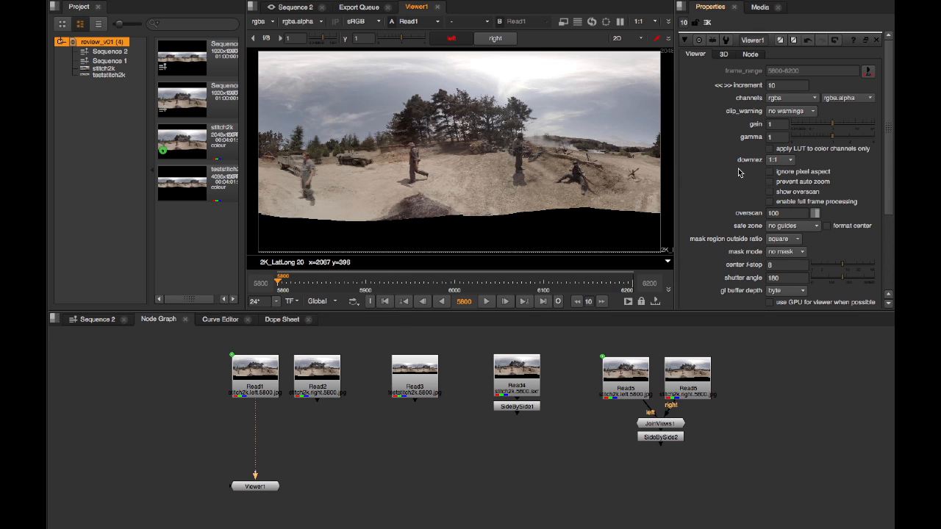
# Scroll Viewer1's properties to monitor output and open the output device list
pyautogui.scroll(-3)
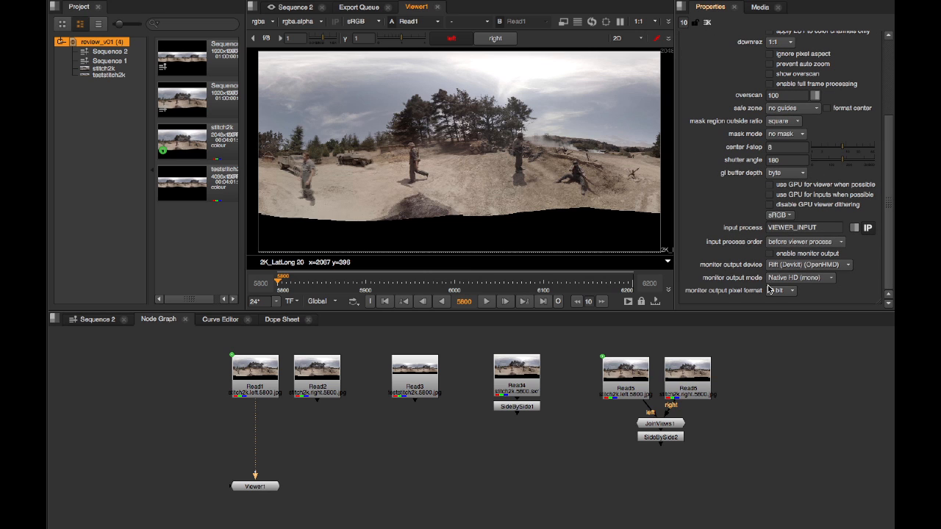
pyautogui.moveTo(790, 265)
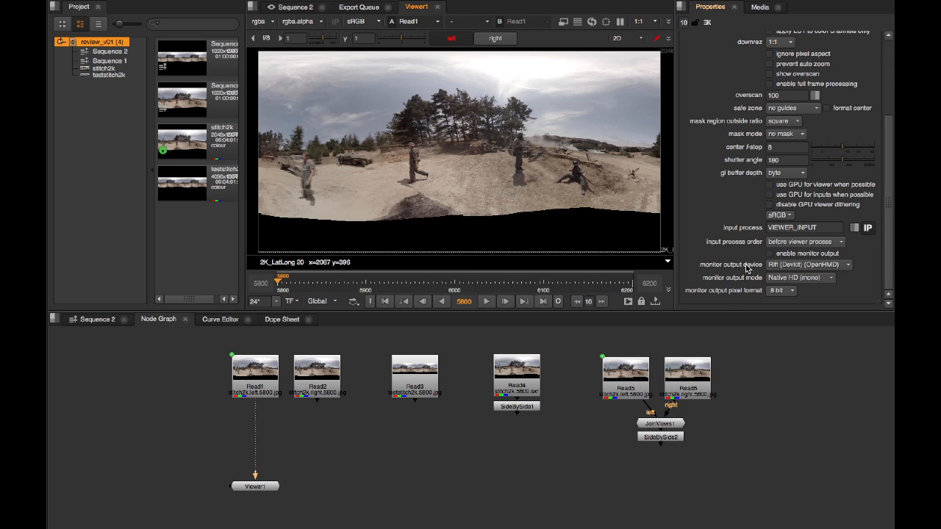
pyautogui.click(808, 264)
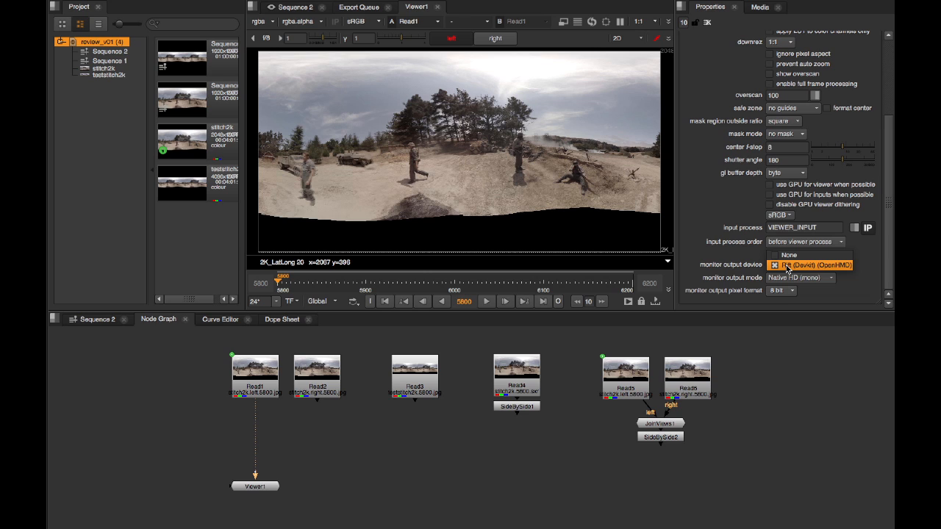
# Choose Rift (Devkit) (OpenHMD), enable monitor output, and set mode to Native HD (stereo)
pyautogui.click(808, 265)
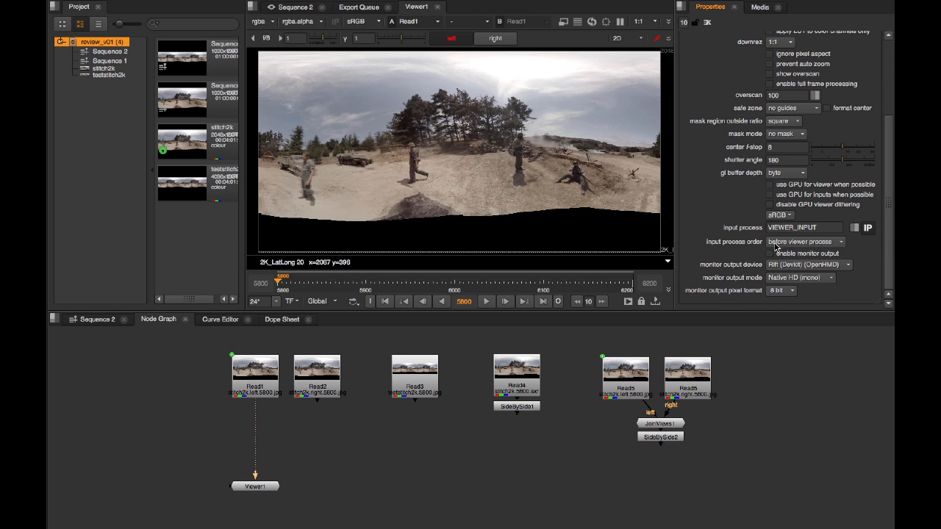
pyautogui.click(770, 253)
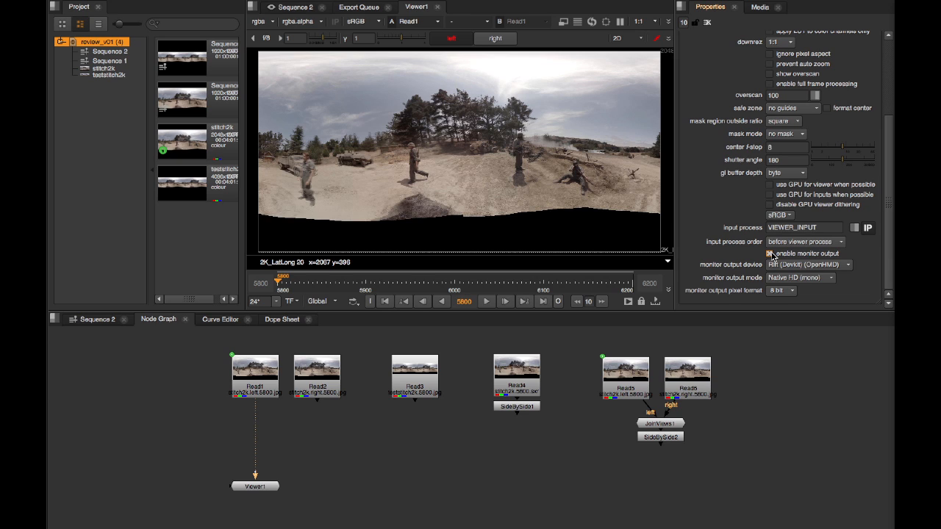
pyautogui.click(799, 278)
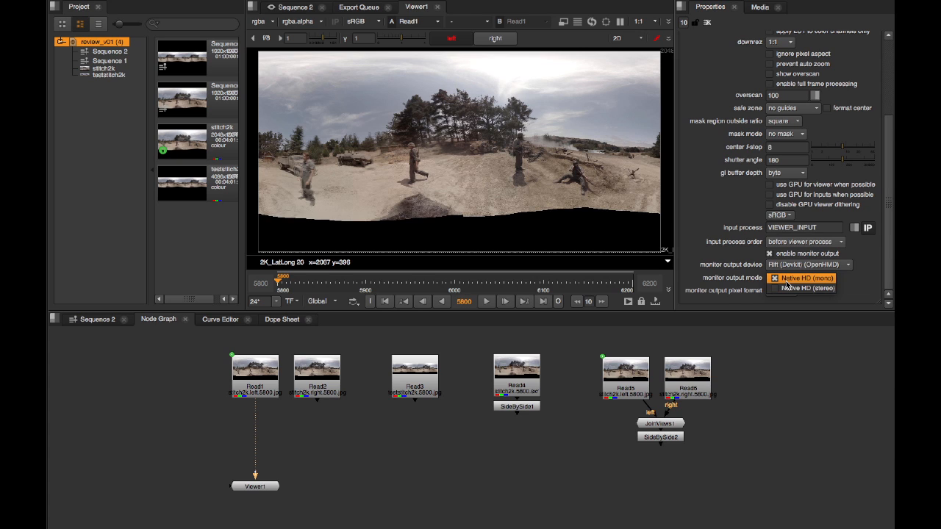
pyautogui.click(800, 288)
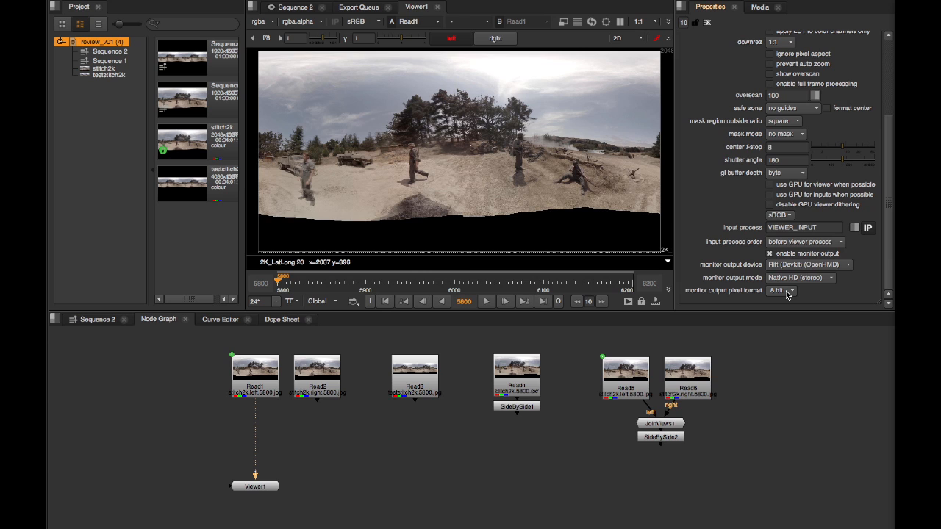
pyautogui.moveTo(670, 308)
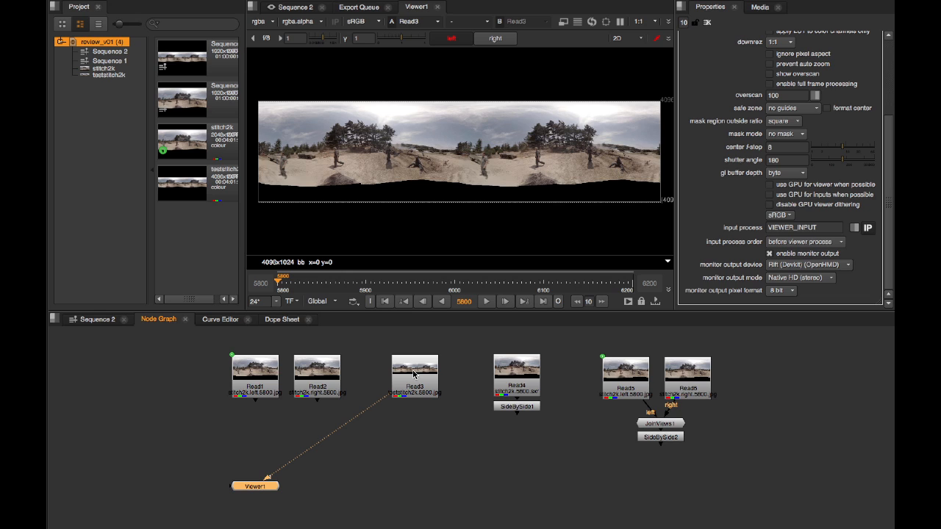
pyautogui.moveTo(587, 402)
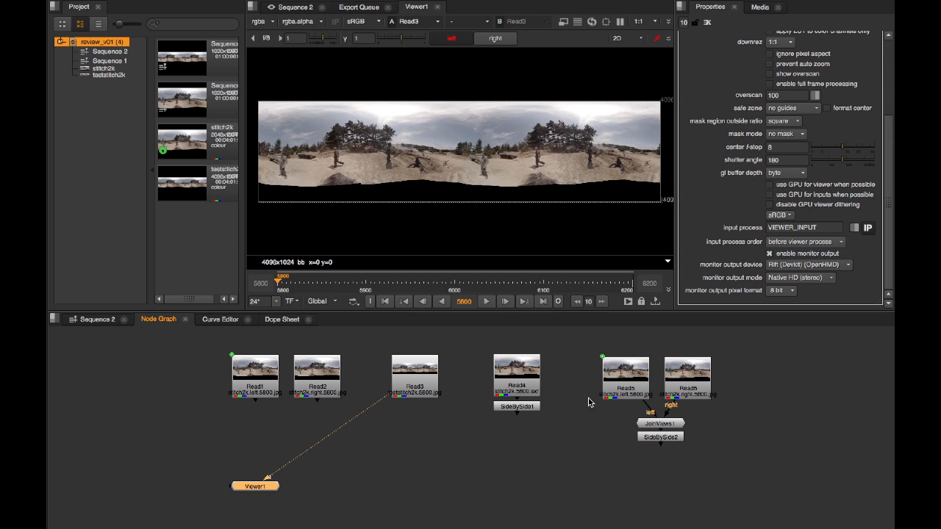
pyautogui.moveTo(557, 454)
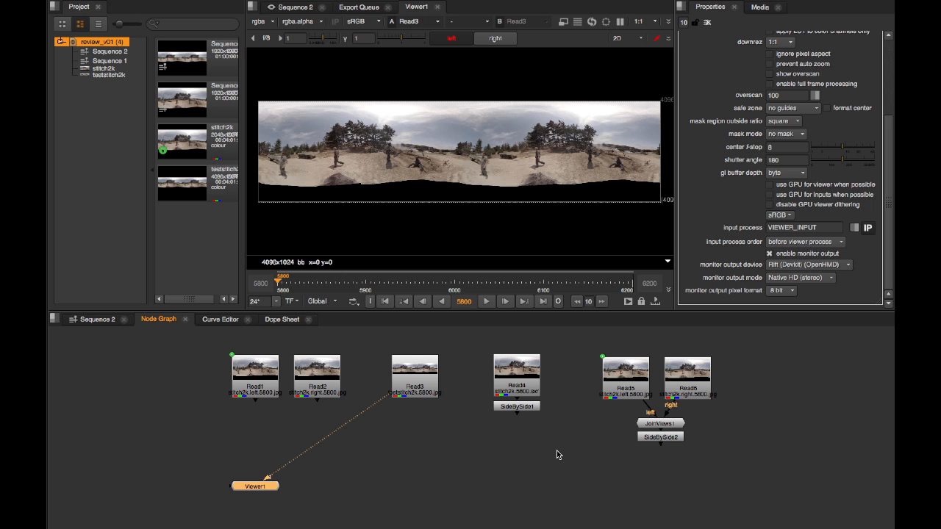
# Select SideBySide1 to show its left/right view properties while Read3's panorama displays
pyautogui.click(517, 406)
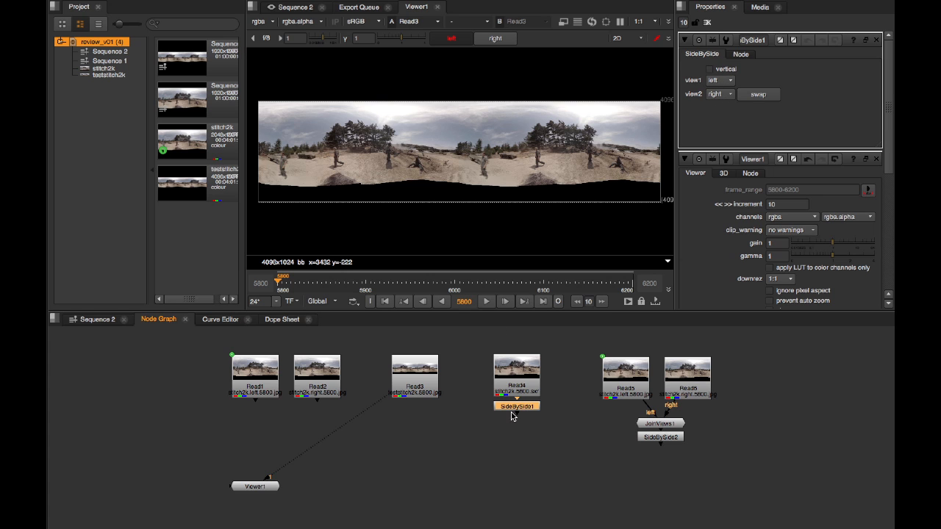
# View SideBySide1's output, toggle no incomplete stereo, then begin importing files from take2
pyautogui.click(516, 406)
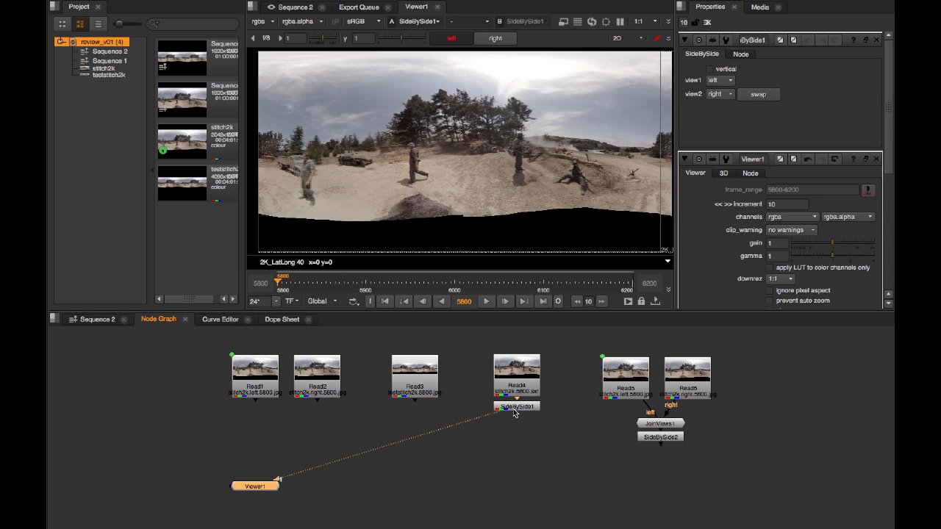
pyautogui.moveTo(477, 193)
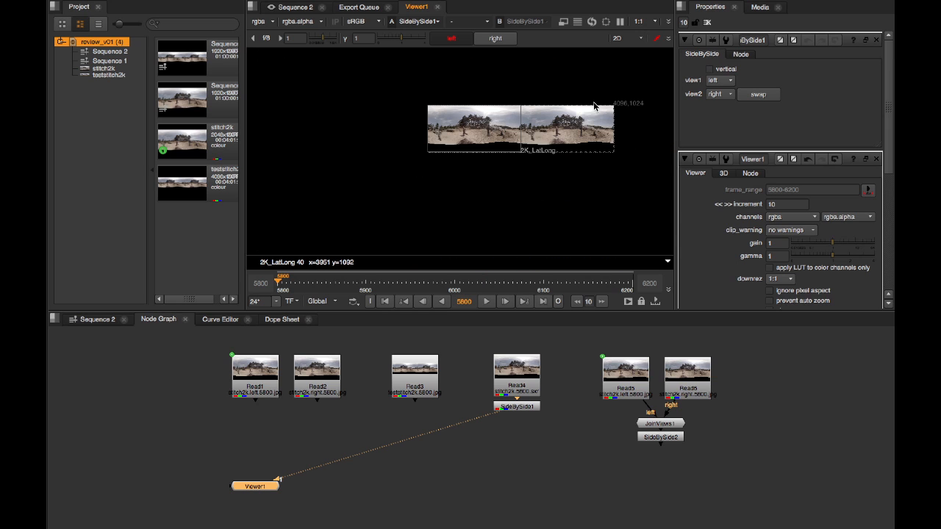
pyautogui.moveTo(564, 111)
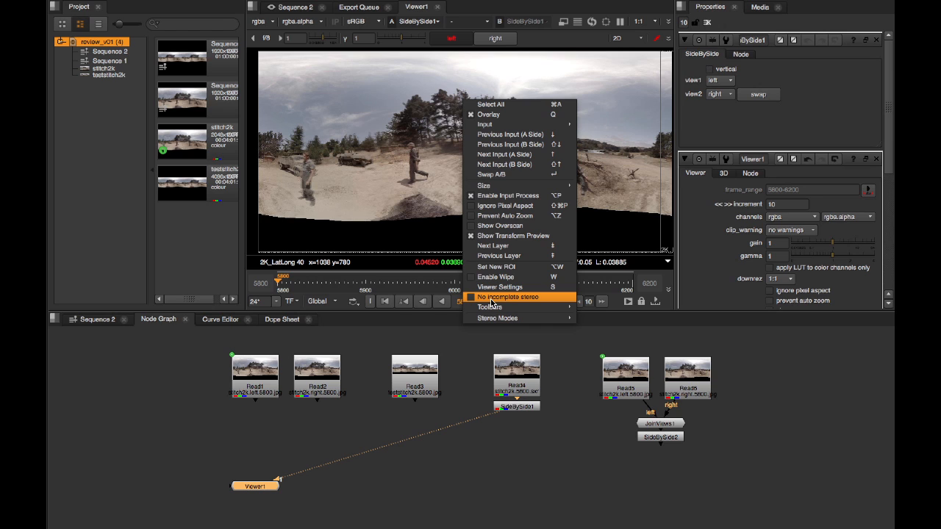
pyautogui.click(507, 296)
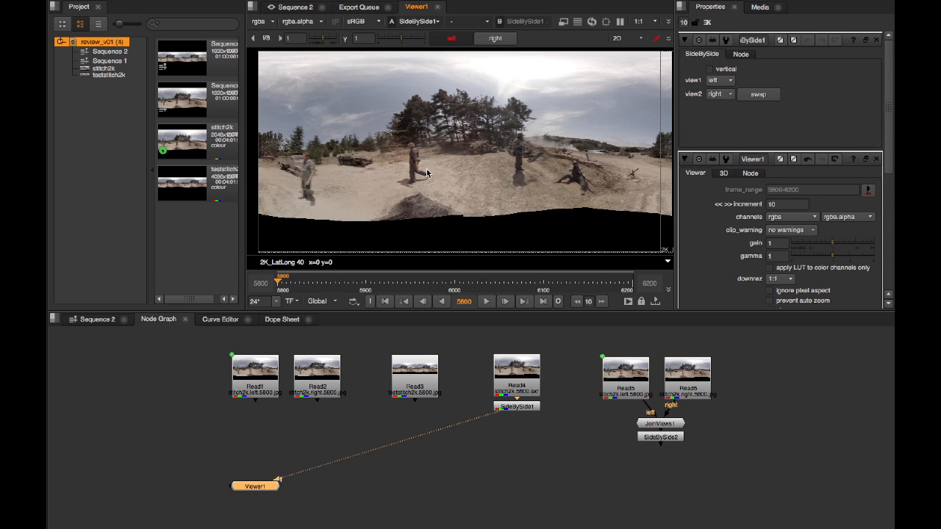
pyautogui.click(752, 35)
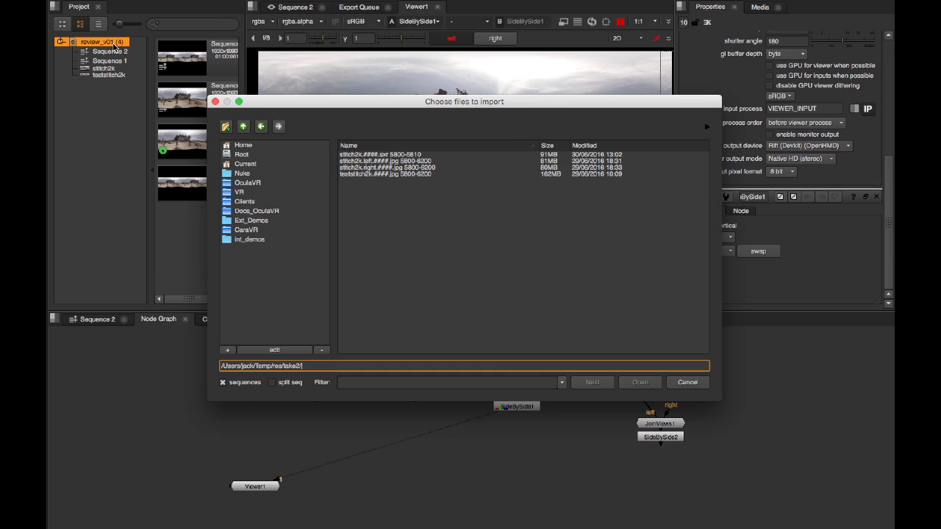
# Import stitch2k.left.####.jpg and place it on Sequence 1's timeline
pyautogui.click(640, 382)
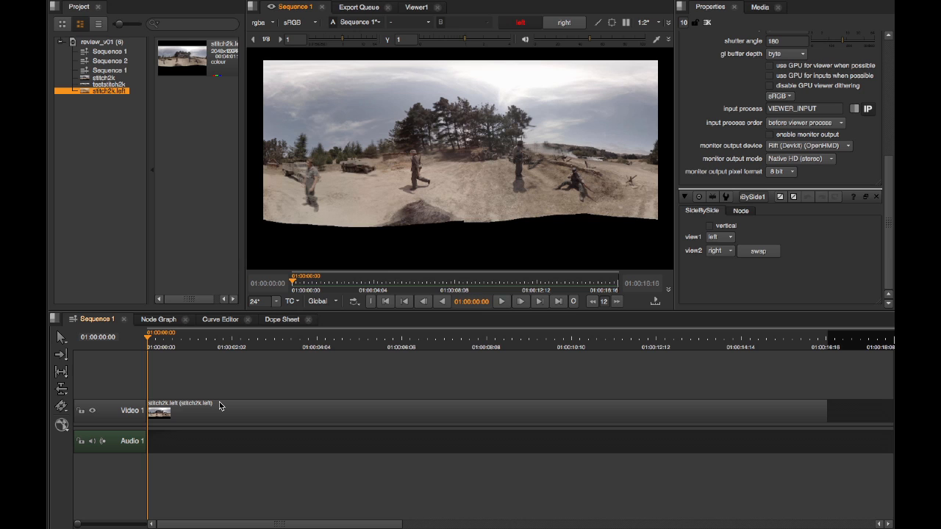
pyautogui.moveTo(312, 378)
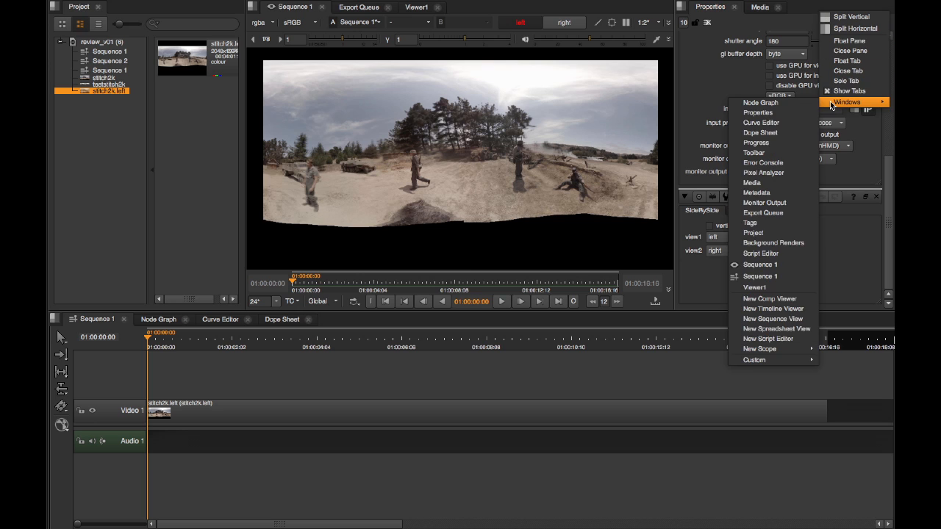
pyautogui.moveTo(764, 202)
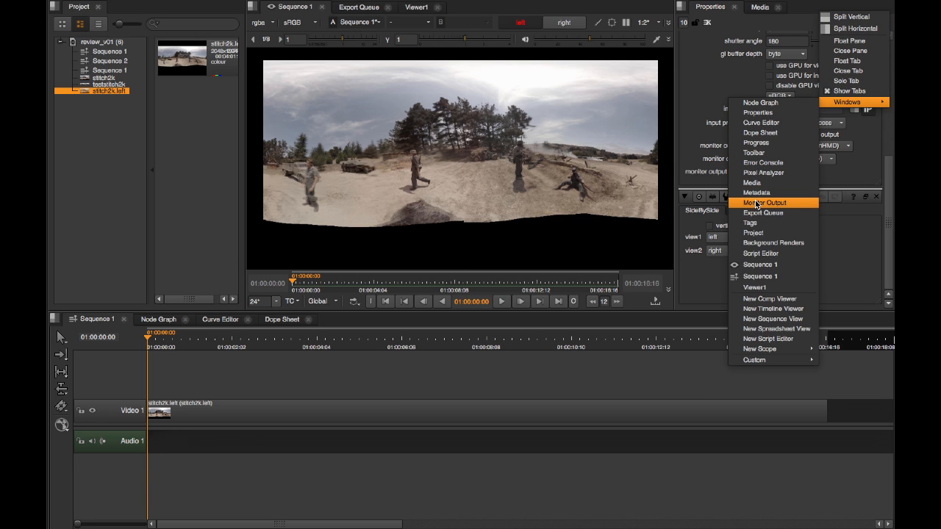
# Open a floating Monitor Output panel, move it aside, and set device to Rift (Devkit) (OpenHMD)
pyautogui.click(764, 203)
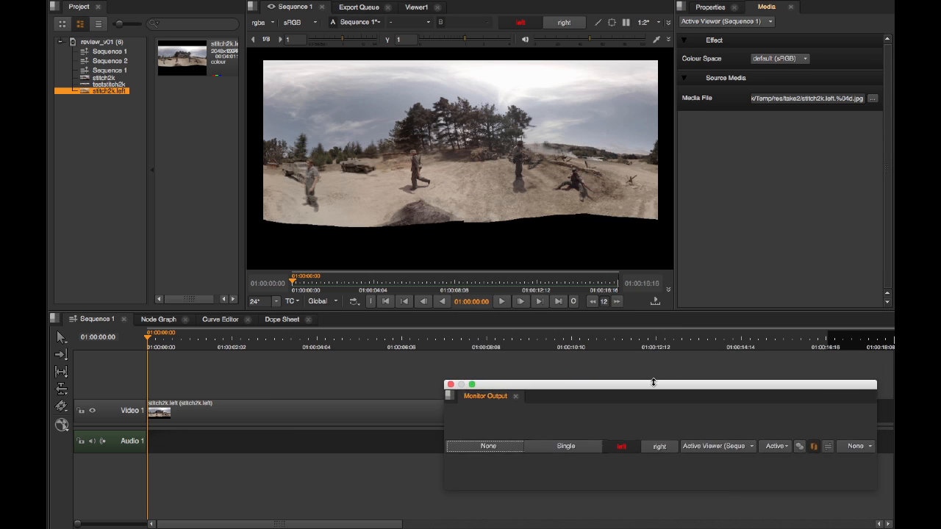
pyautogui.moveTo(653, 382); pyautogui.dragTo(653, 439)
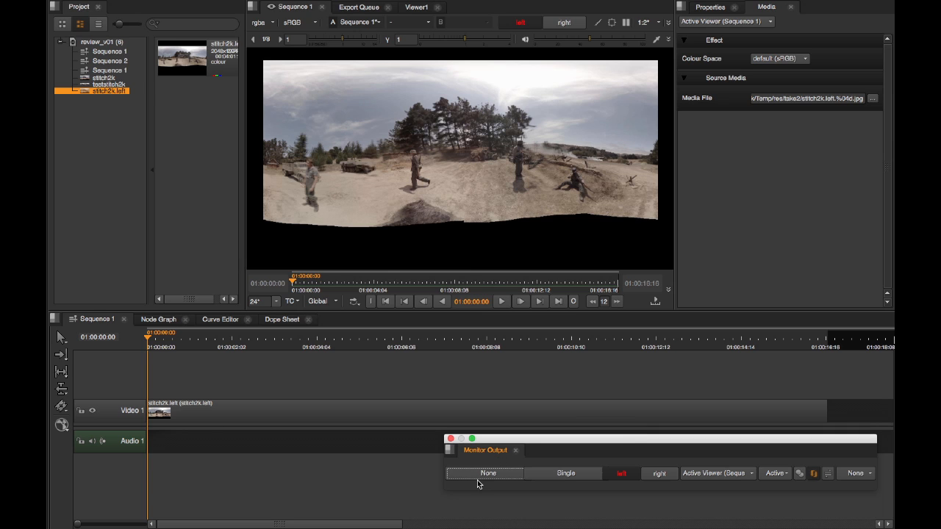
pyautogui.click(484, 472)
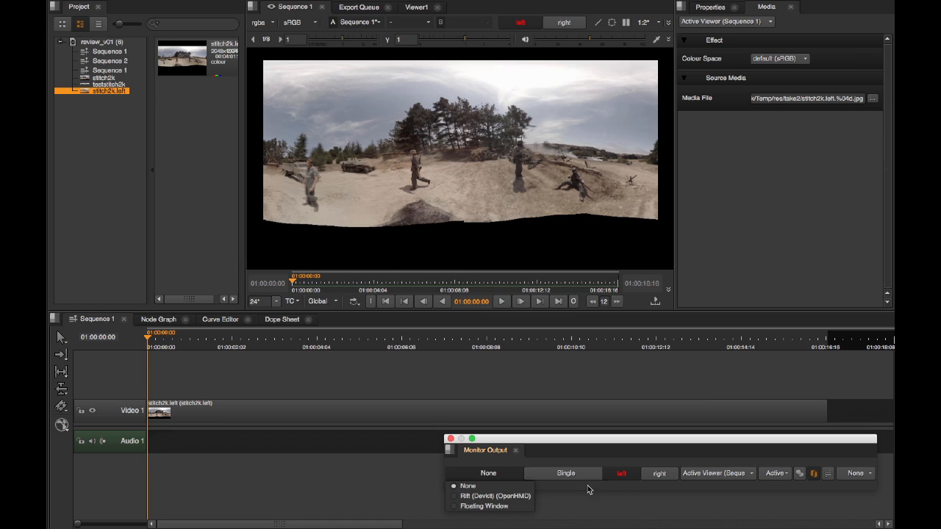
pyautogui.moveTo(578, 473)
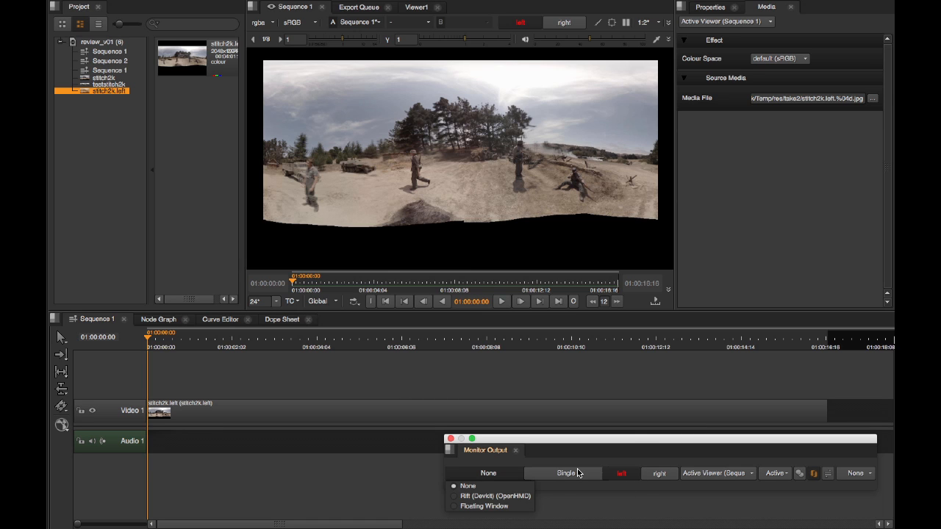
pyautogui.click(495, 495)
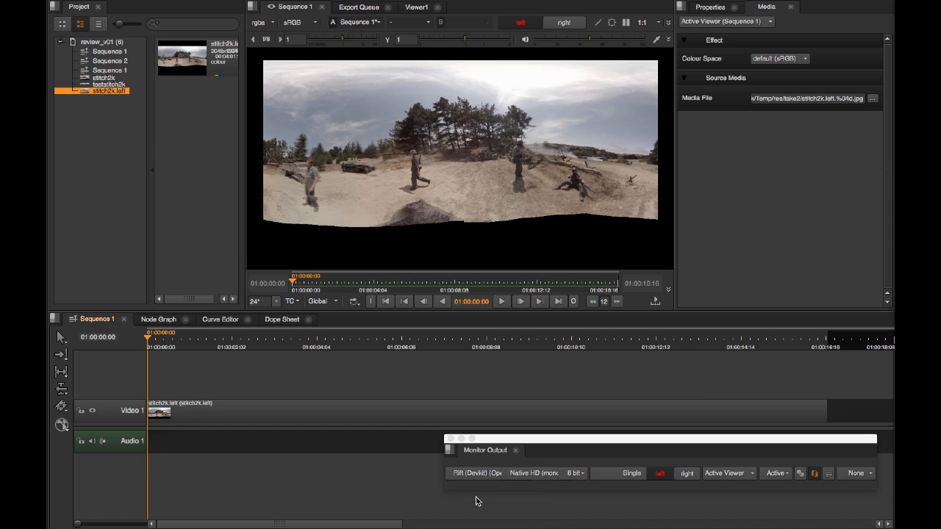
pyautogui.moveTo(781, 458)
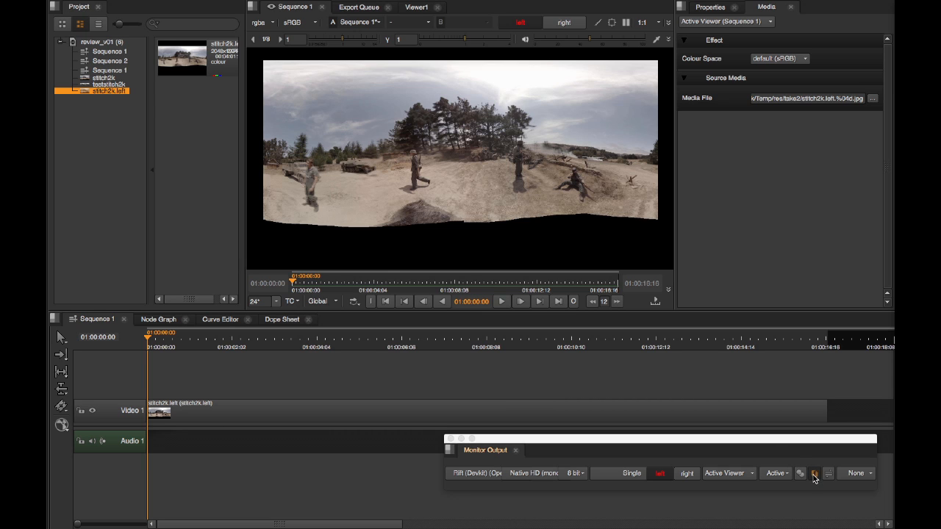
pyautogui.moveTo(768, 456)
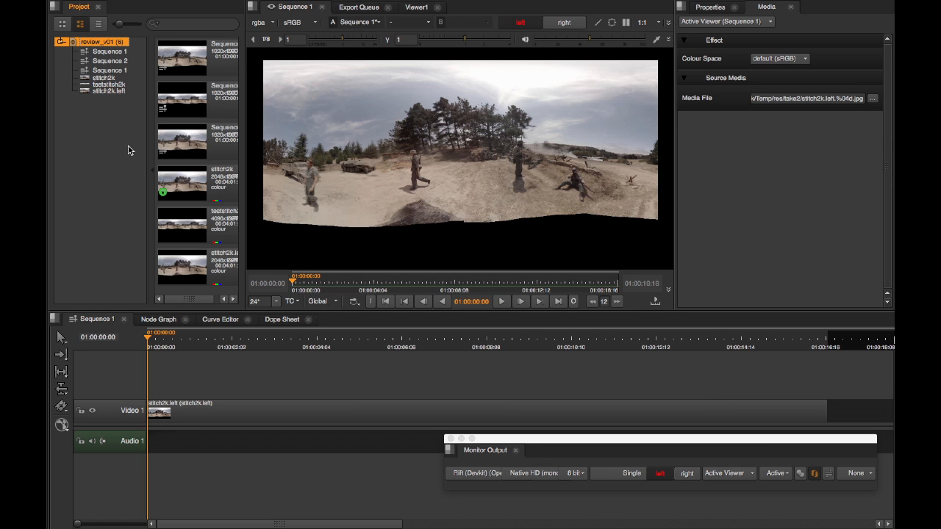
pyautogui.moveTo(170, 194)
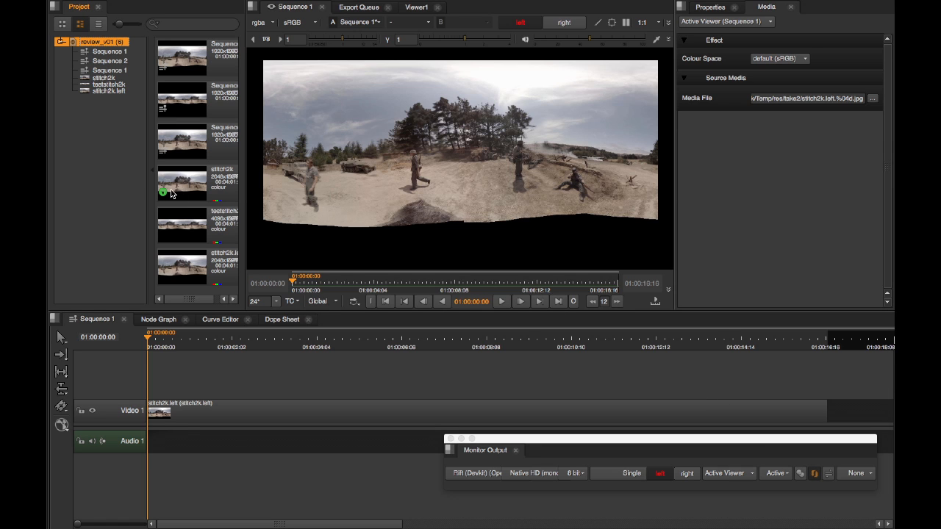
# Open the stitch2k stereo clip and check its right and left eyes
pyautogui.click(102, 78)
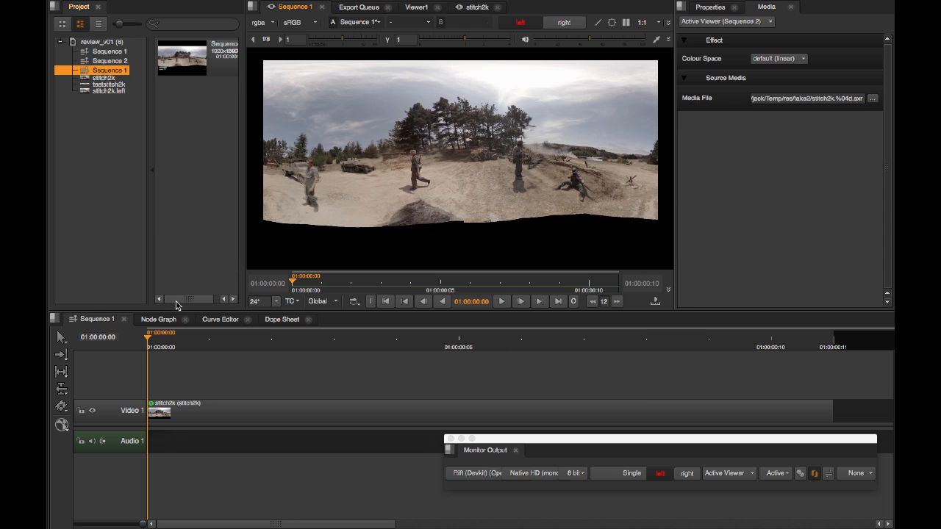
pyautogui.click(519, 22)
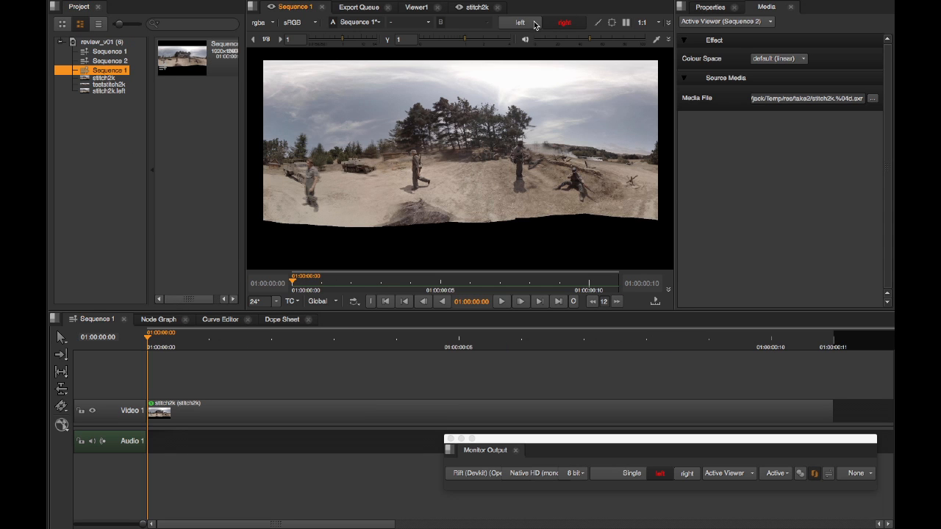
pyautogui.click(520, 23)
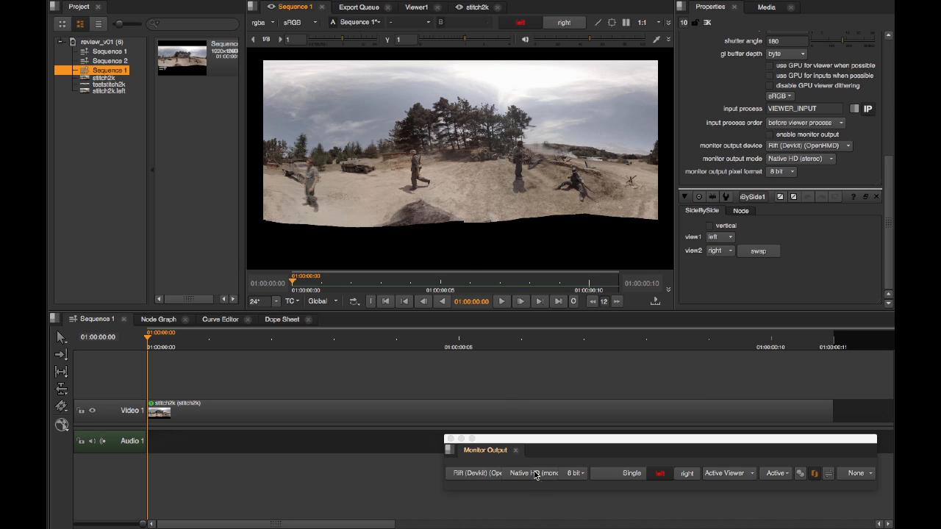
# Set Monitor Output to Native HD (stereo) with Squeezed Side by Side stereo mode
pyautogui.click(532, 472)
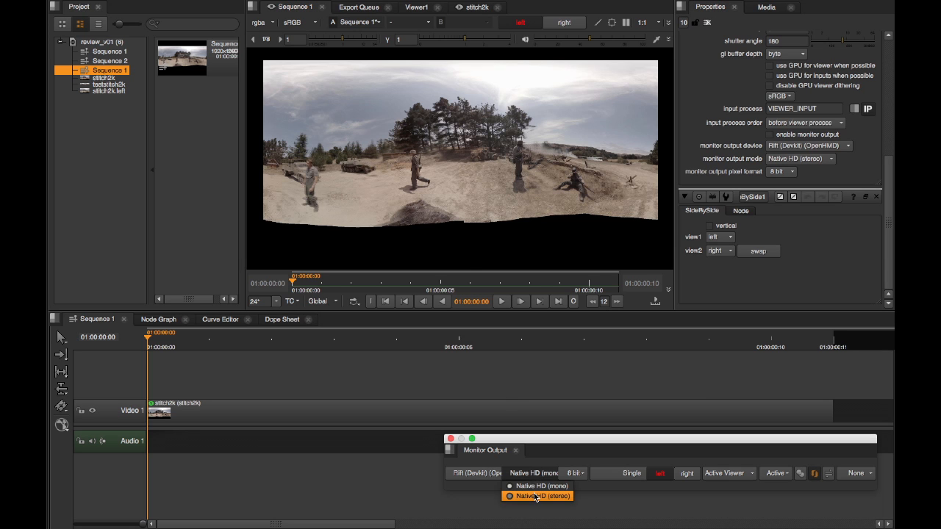
pyautogui.click(537, 495)
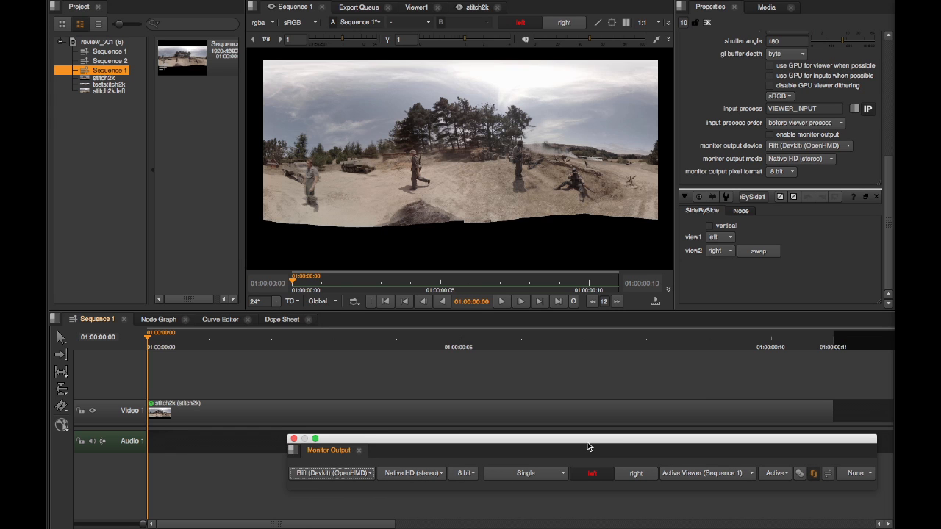
pyautogui.moveTo(524, 475)
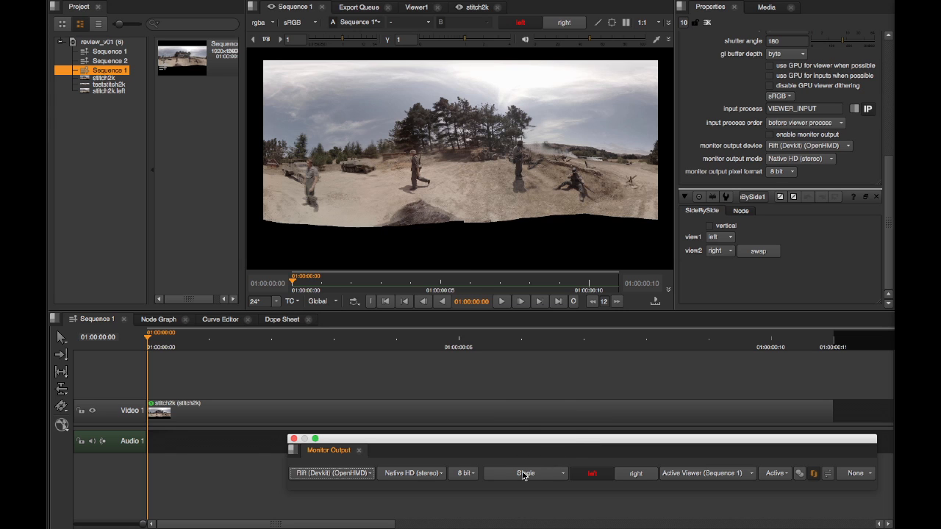
pyautogui.click(525, 473)
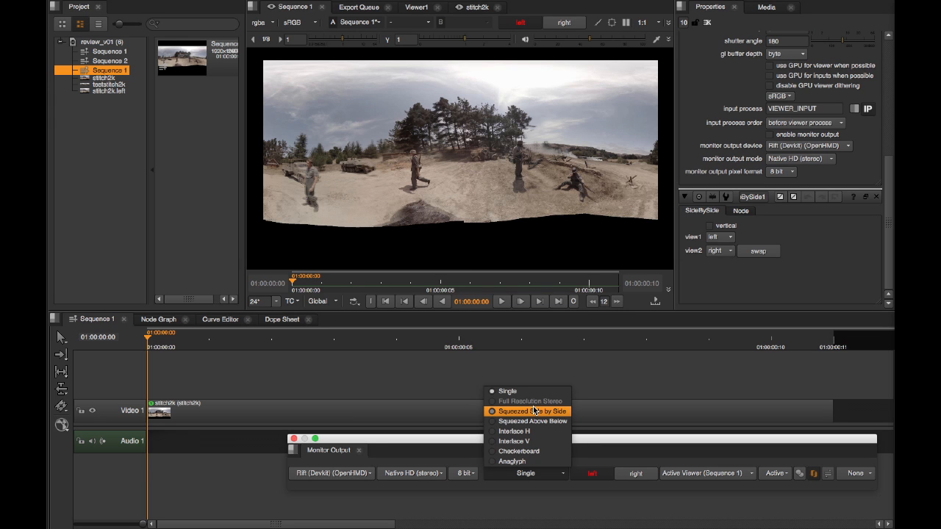
pyautogui.click(530, 411)
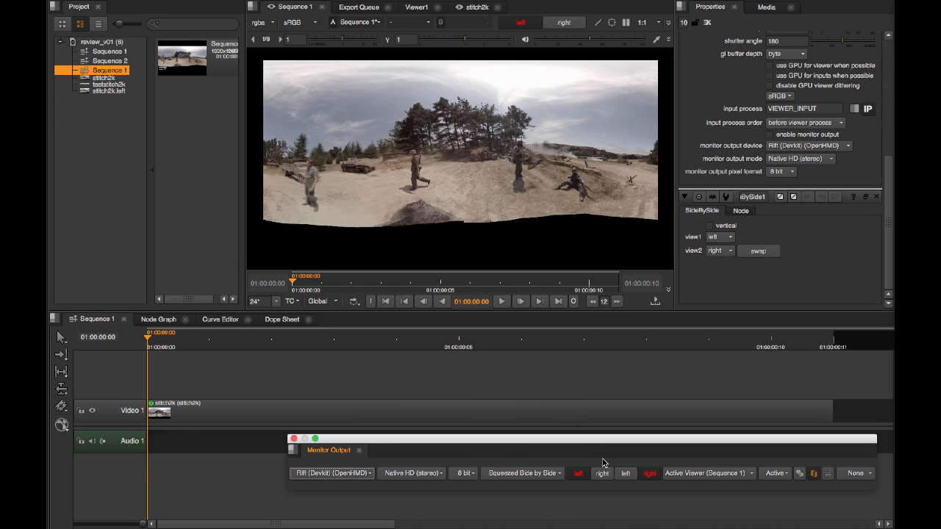